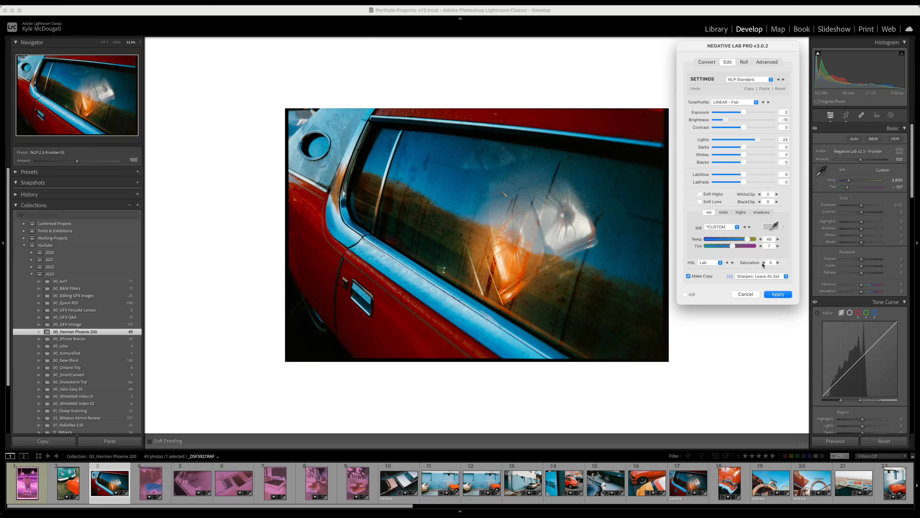
# Browse the Squarespace templates page and preview the Keo template
pyautogui.click(778, 294)
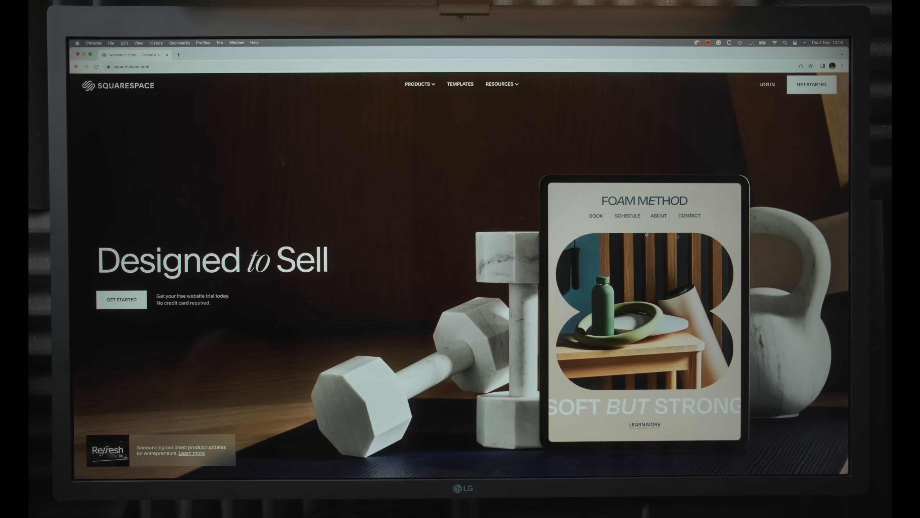
pyautogui.scroll(-3)
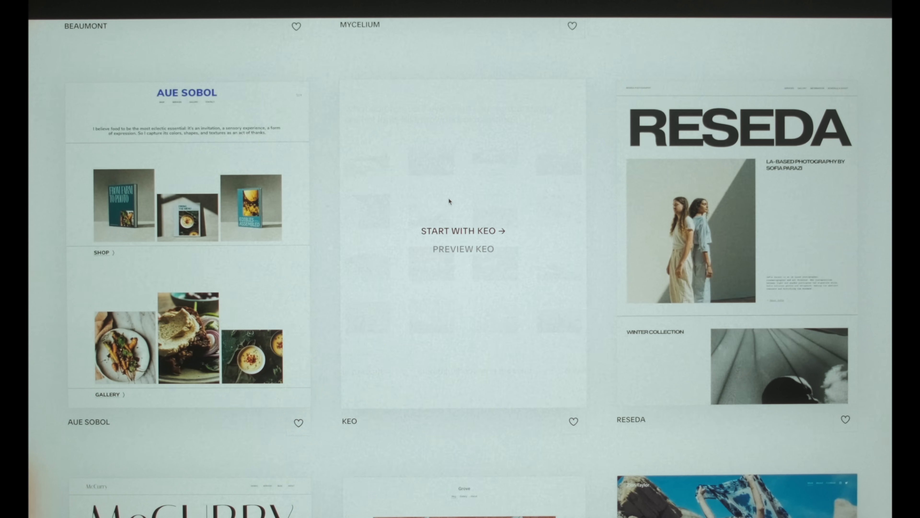
pyautogui.click(463, 249)
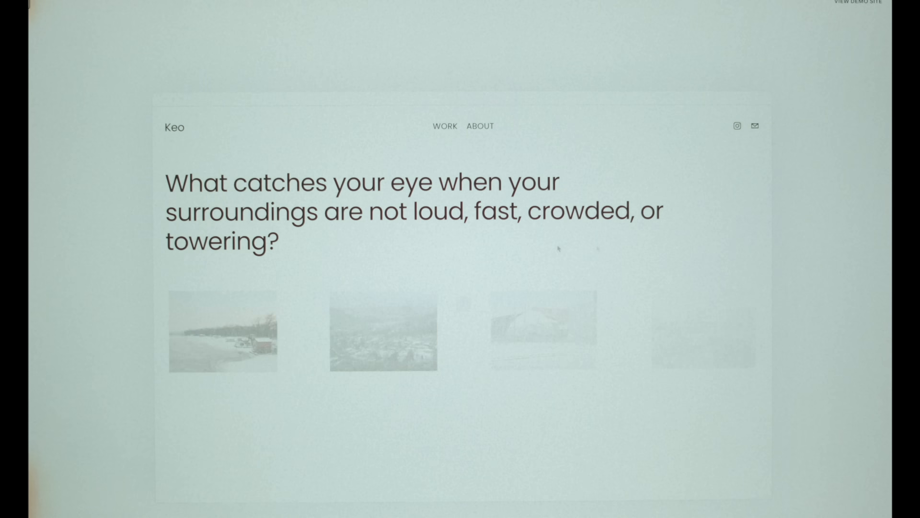
pyautogui.scroll(-3)
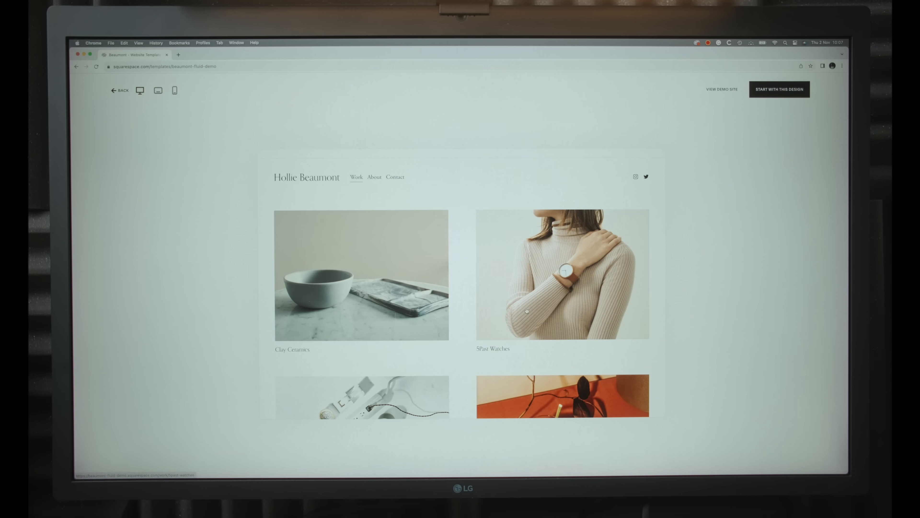
pyautogui.scroll(-3)
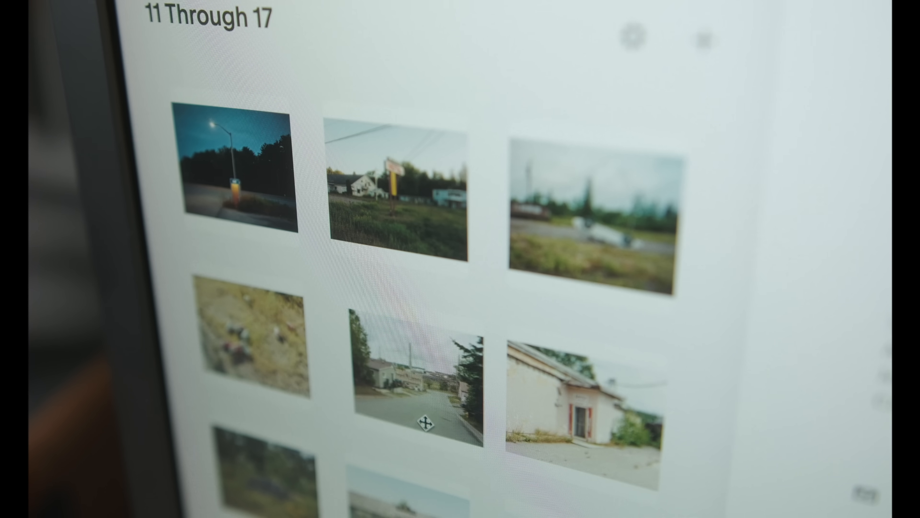
# Open a finished photography portfolio site and view its Book page
pyautogui.click(232, 165)
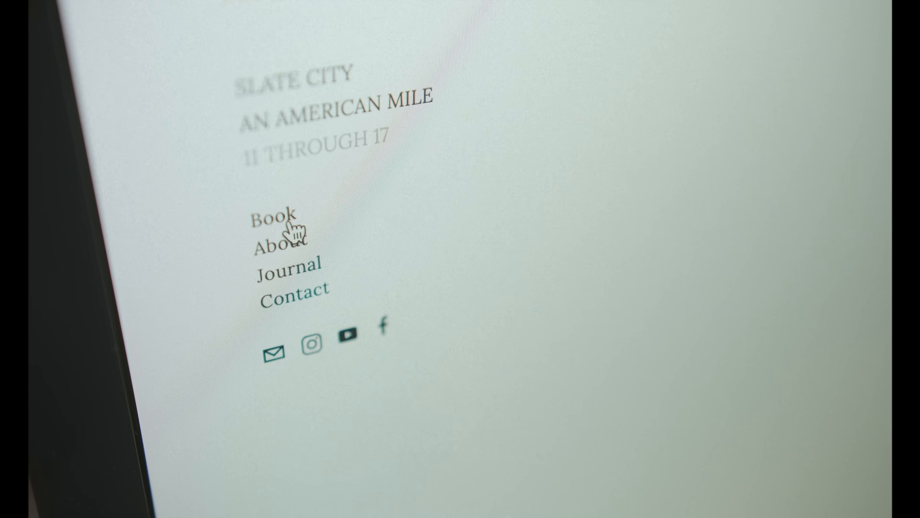
pyautogui.click(271, 221)
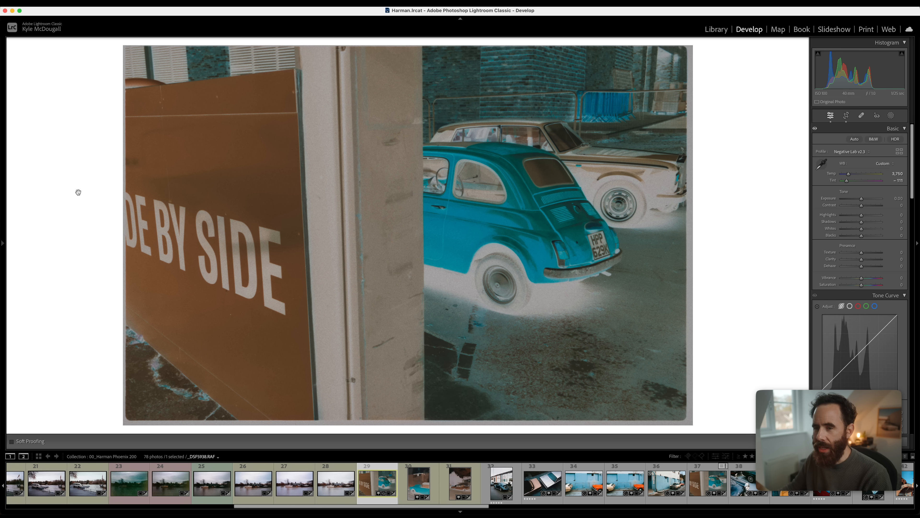
pyautogui.moveTo(752, 169)
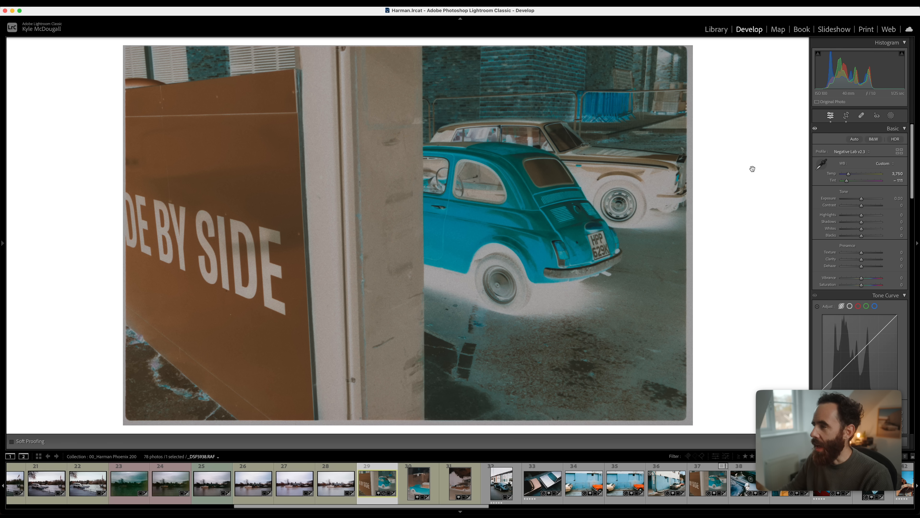
pyautogui.moveTo(903, 161)
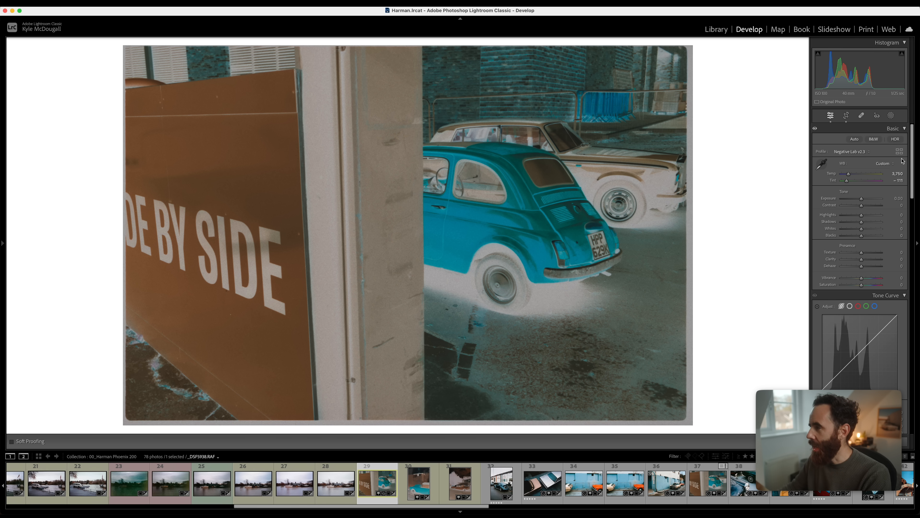
pyautogui.moveTo(702, 157)
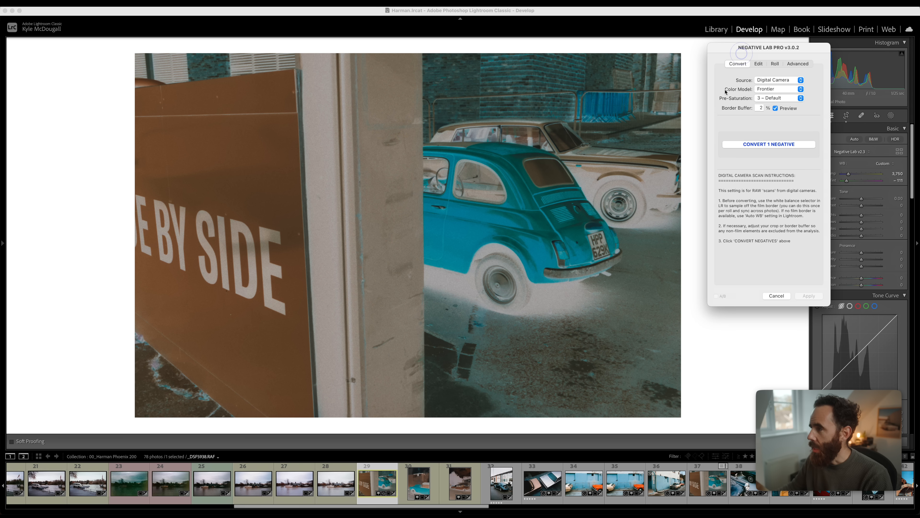
pyautogui.moveTo(777, 143)
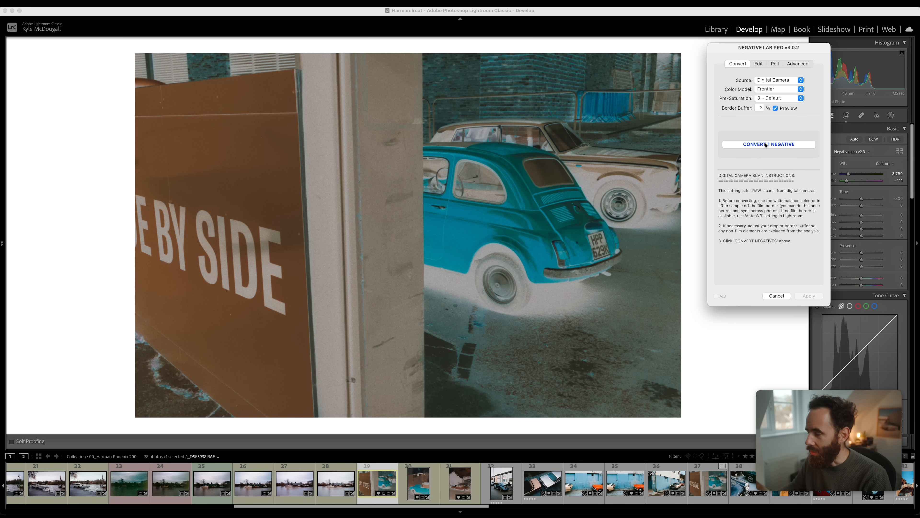
# Convert the Fiat negative to a positive in Negative Lab Pro with the LINEAR - Flat tone profile
pyautogui.click(768, 144)
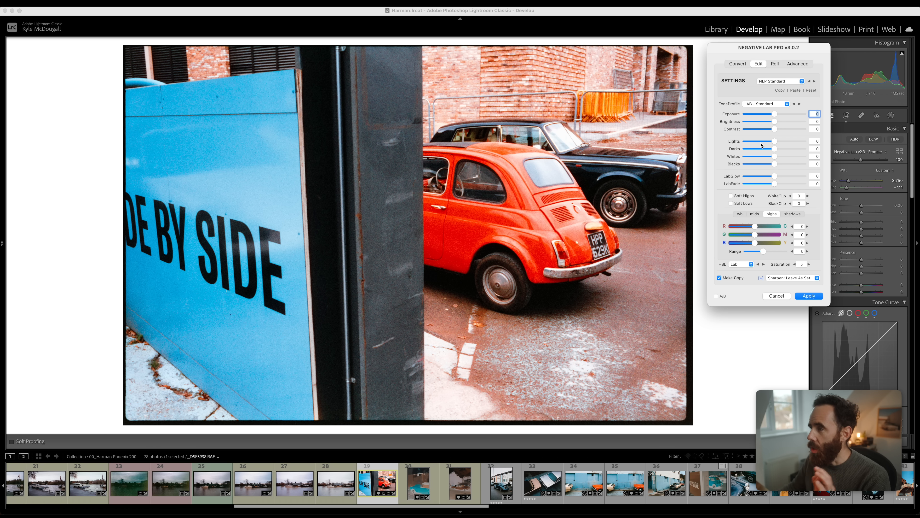
pyautogui.moveTo(741, 94)
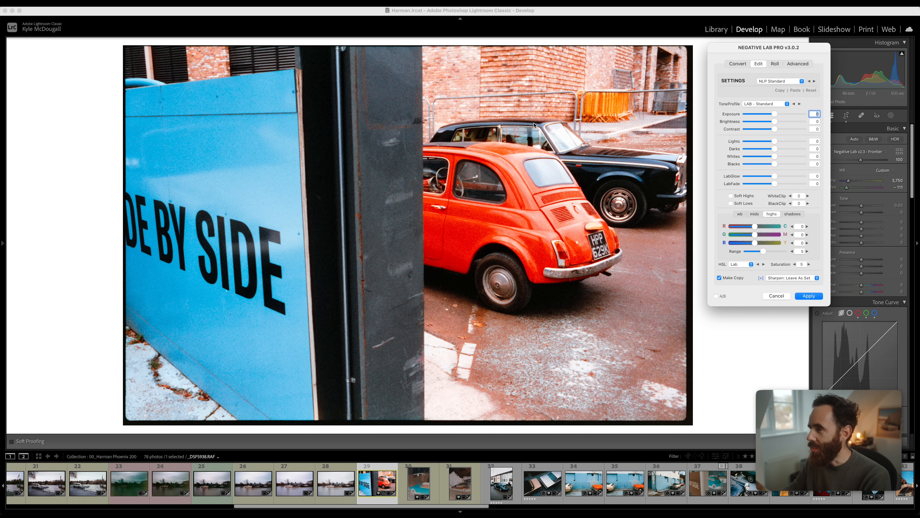
pyautogui.click(761, 104)
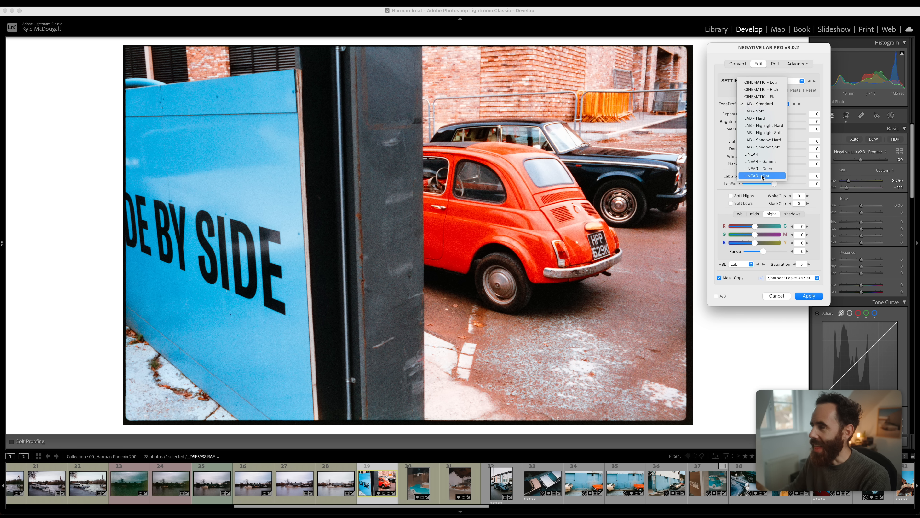
pyautogui.click(759, 176)
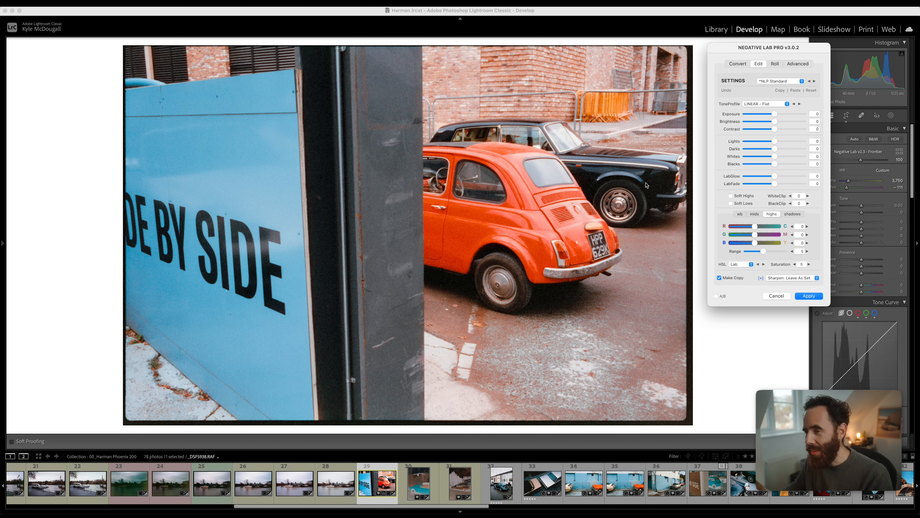
pyautogui.moveTo(740, 238)
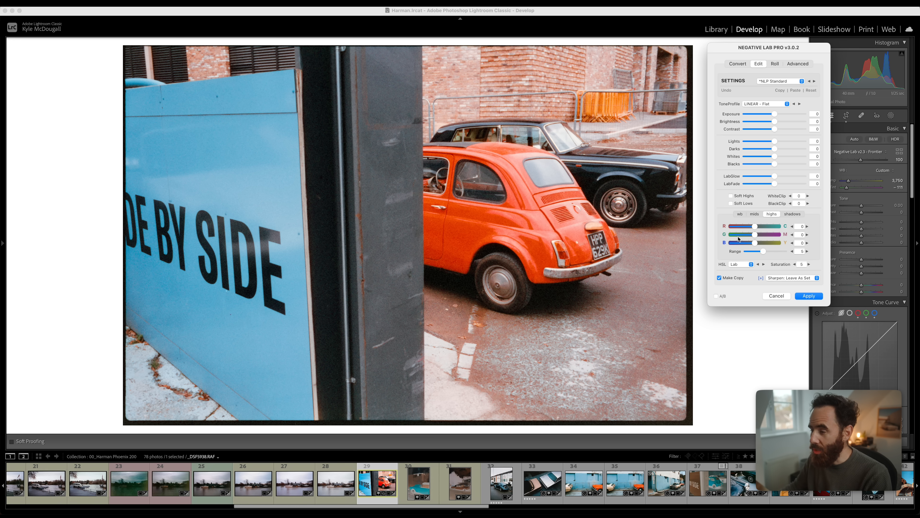
# Adjust the white balance, turn off Make Copy, and move to the next car negative
pyautogui.click(741, 214)
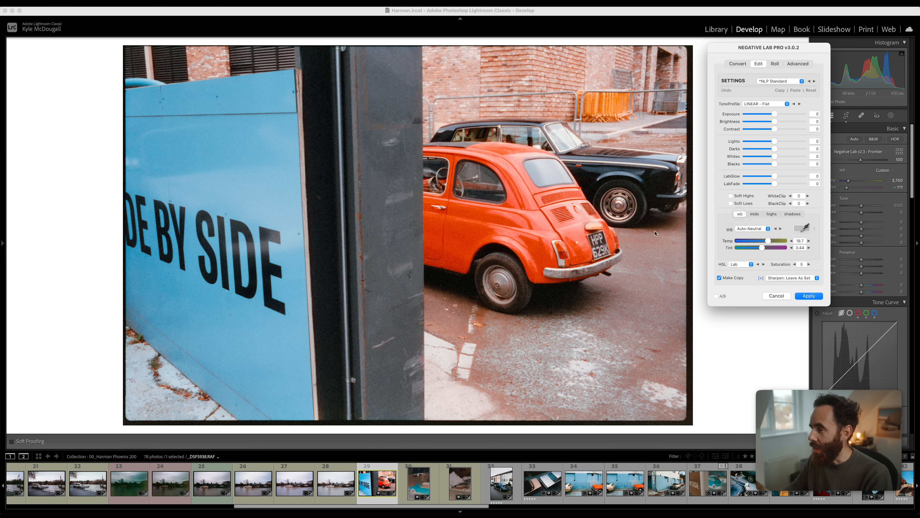
pyautogui.moveTo(785, 238)
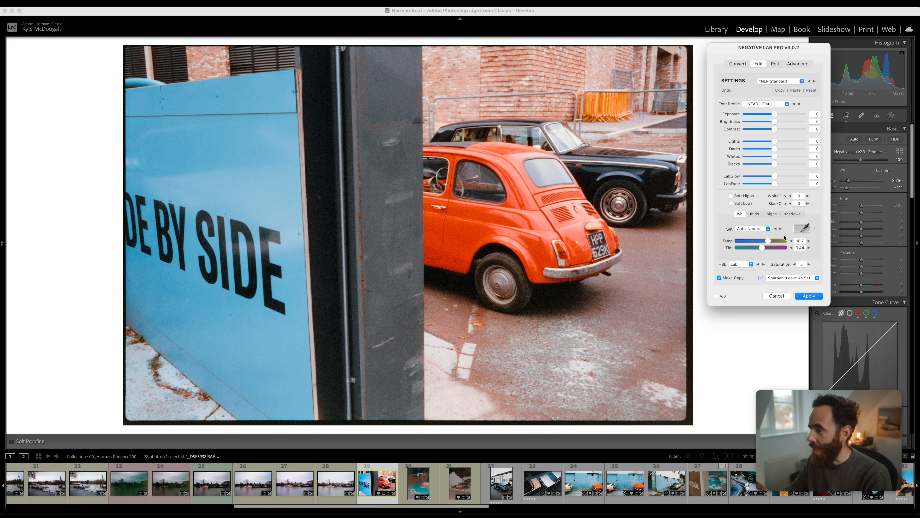
pyautogui.moveTo(764, 247)
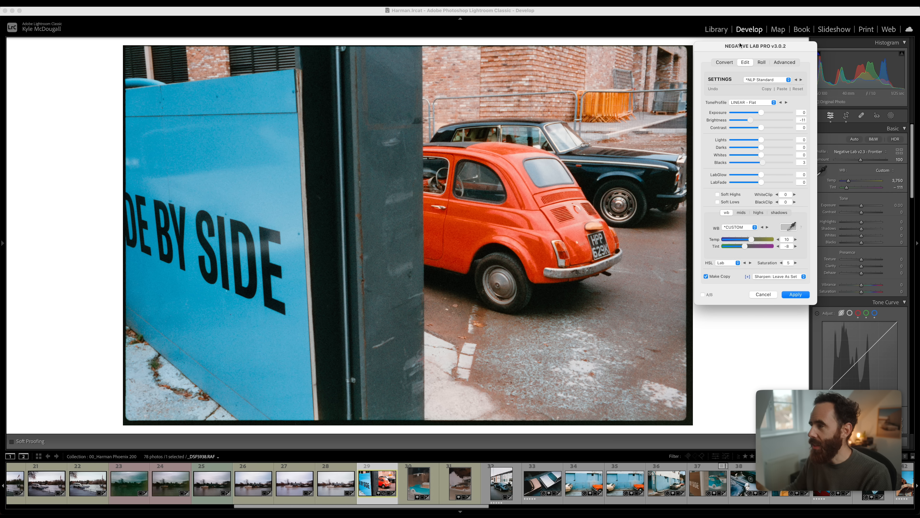
pyautogui.moveTo(751, 114)
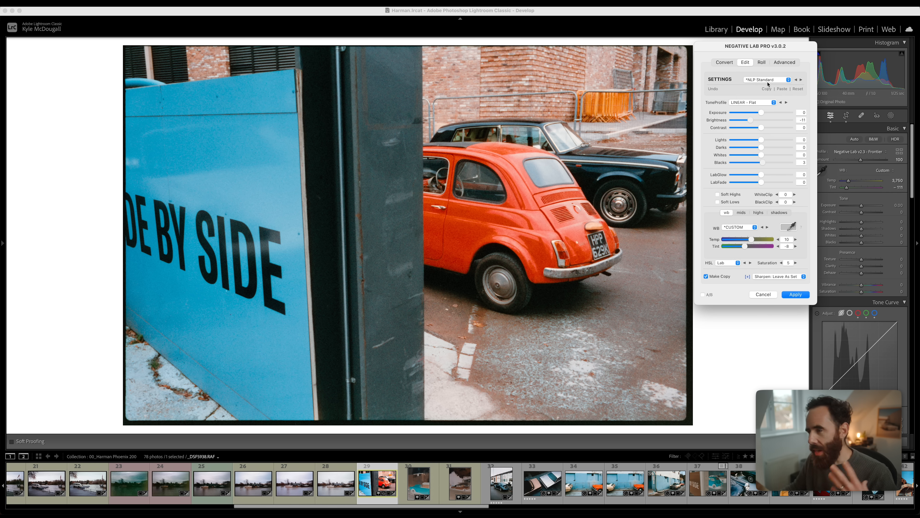
pyautogui.moveTo(763, 102)
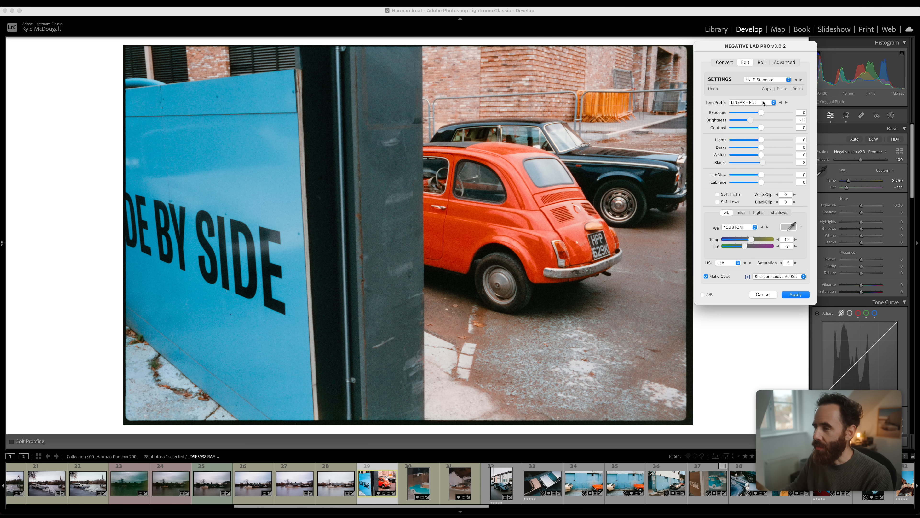
pyautogui.moveTo(761, 101)
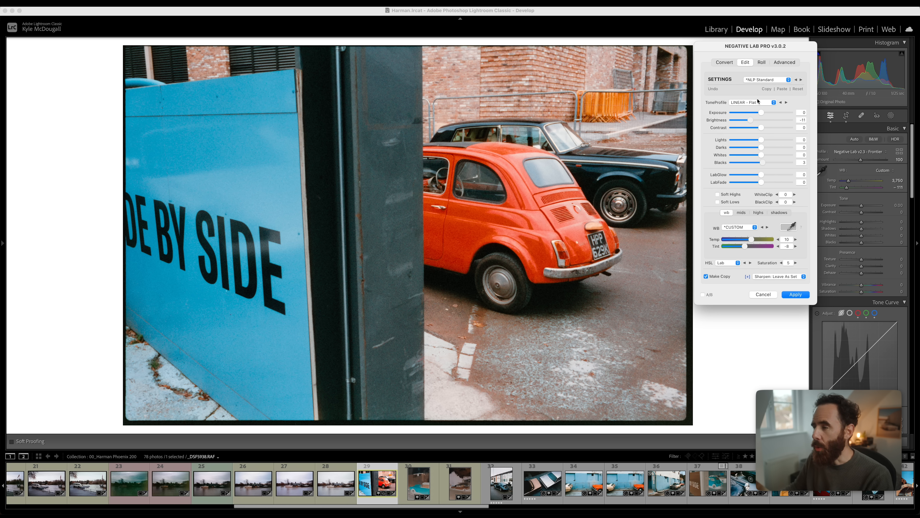
pyautogui.moveTo(725, 287)
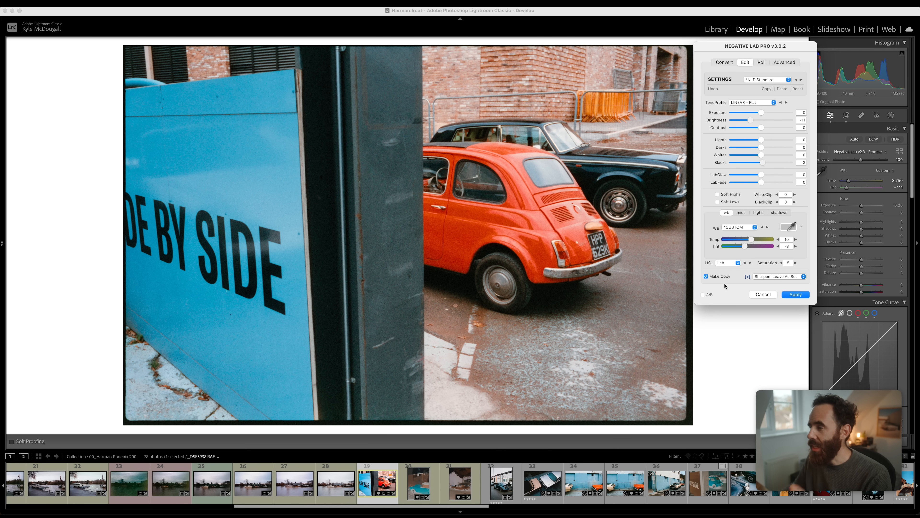
pyautogui.click(704, 276)
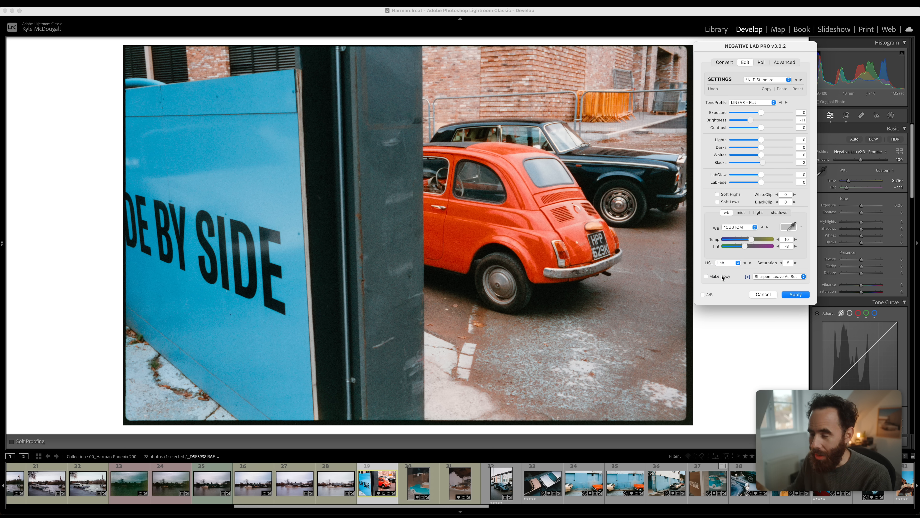
pyautogui.click(419, 483)
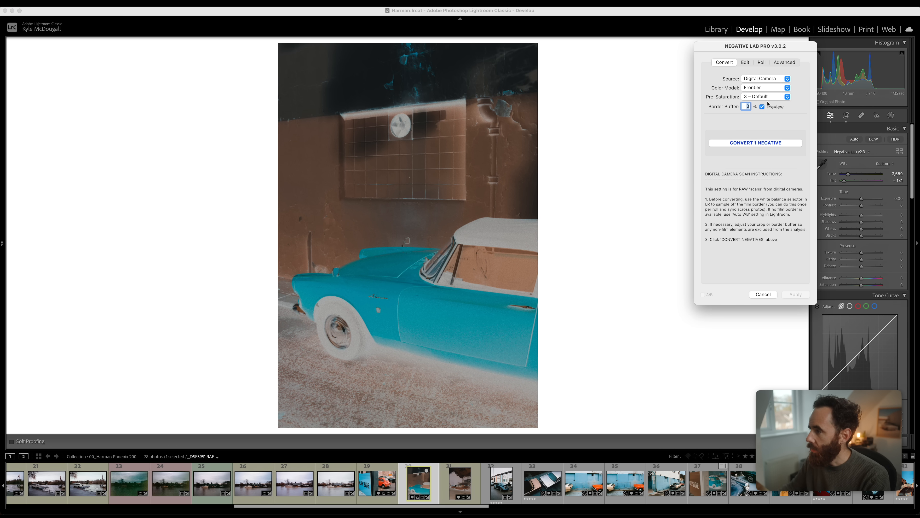
# Convert the orange Fiat negative to a LINEAR - Flat positive and apply the conversion
pyautogui.click(755, 143)
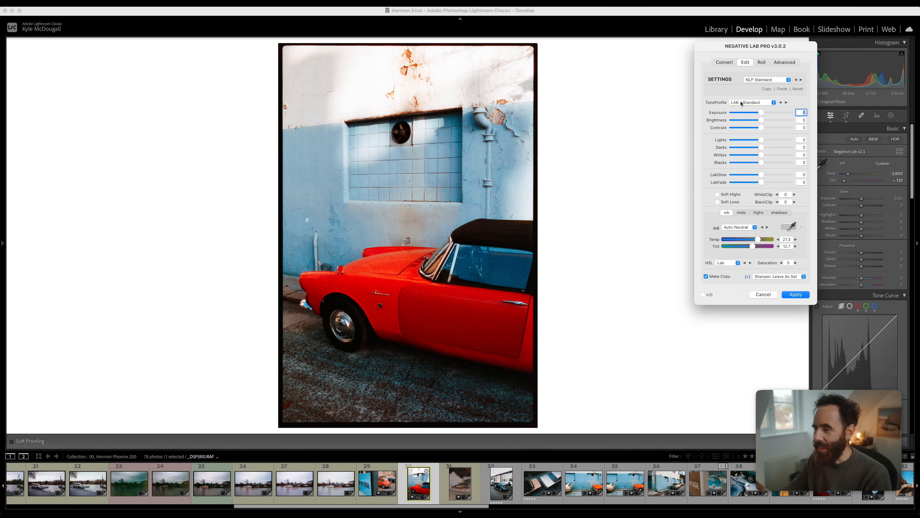
pyautogui.click(754, 102)
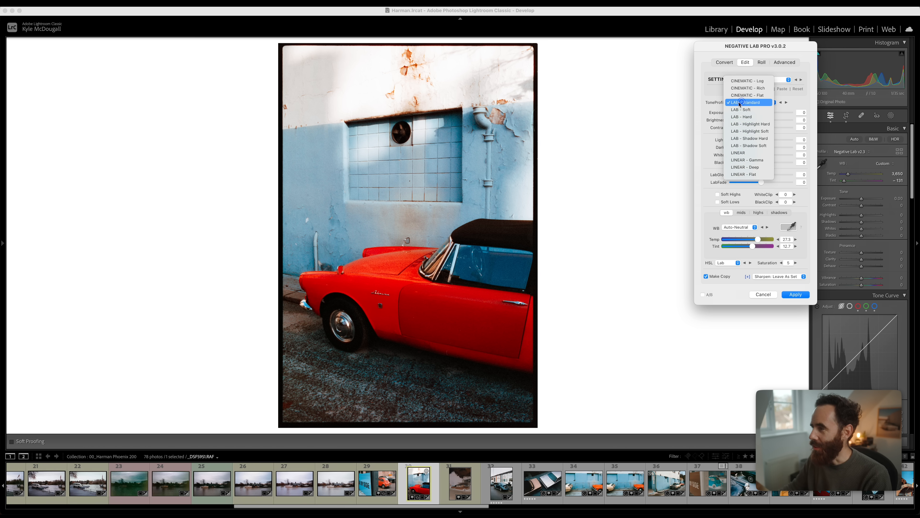
pyautogui.click(745, 174)
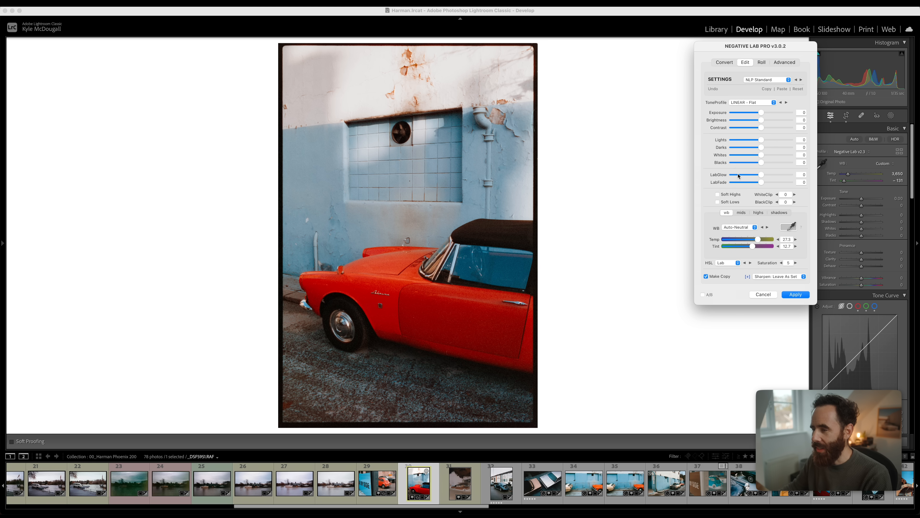
pyautogui.moveTo(761, 139)
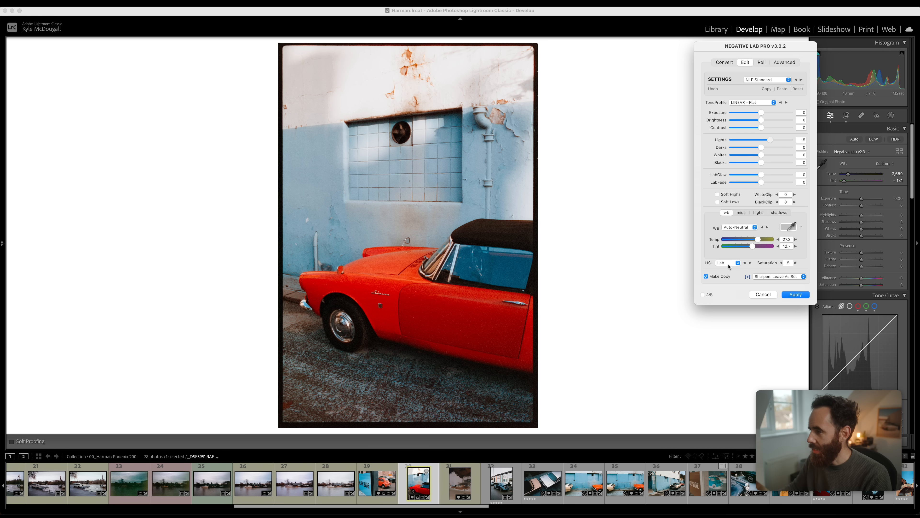
pyautogui.moveTo(764, 165)
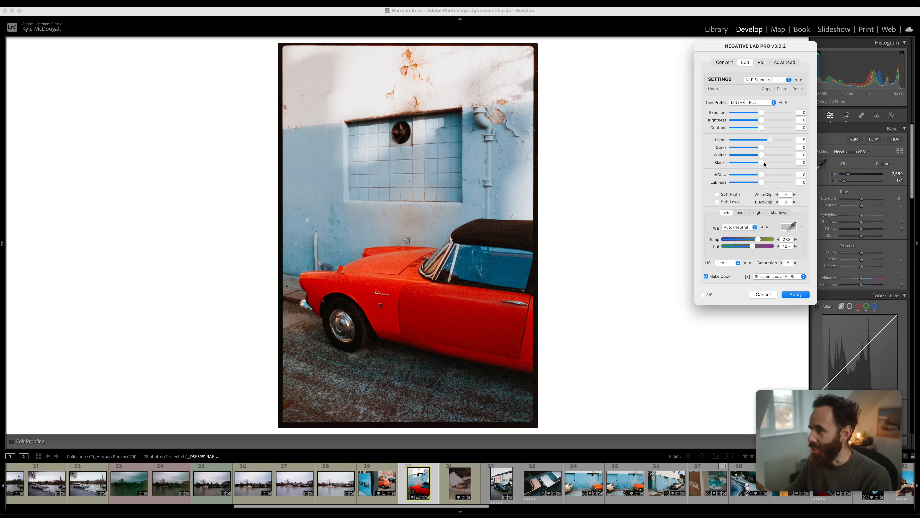
pyautogui.moveTo(761, 129)
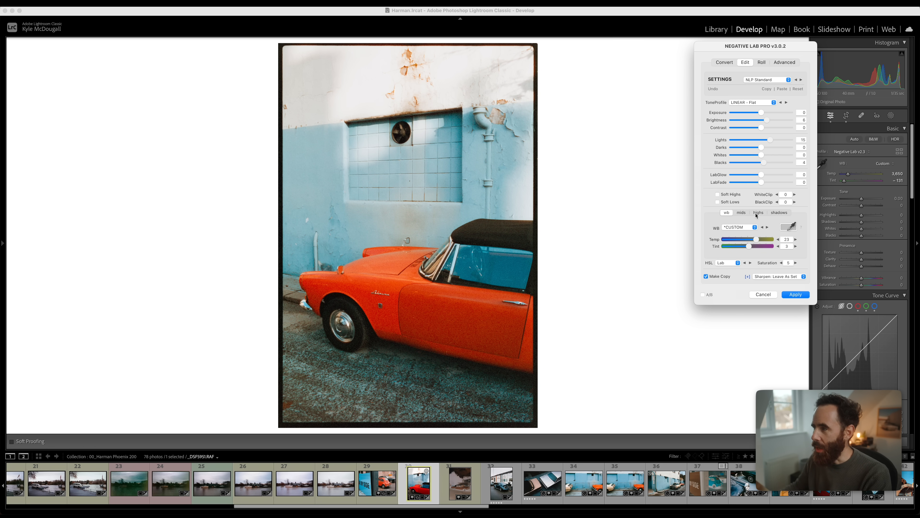
pyautogui.moveTo(866, 109)
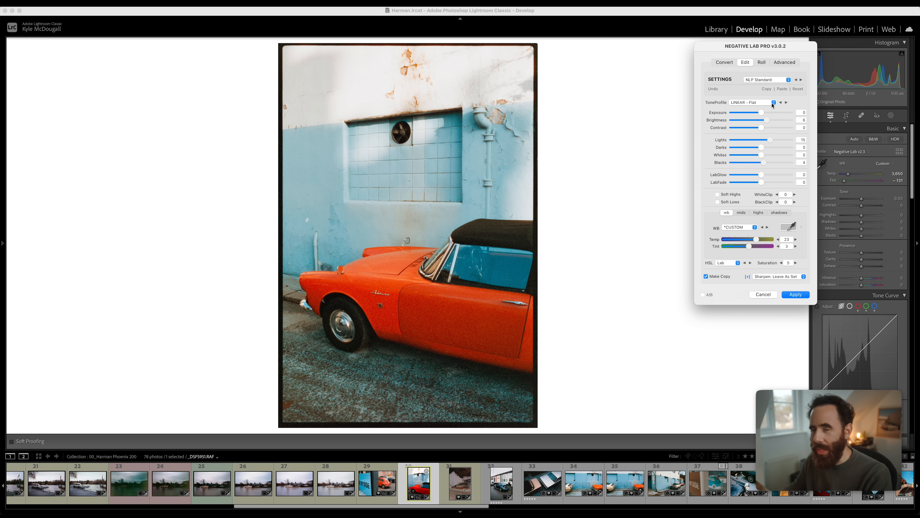
pyautogui.moveTo(730, 107)
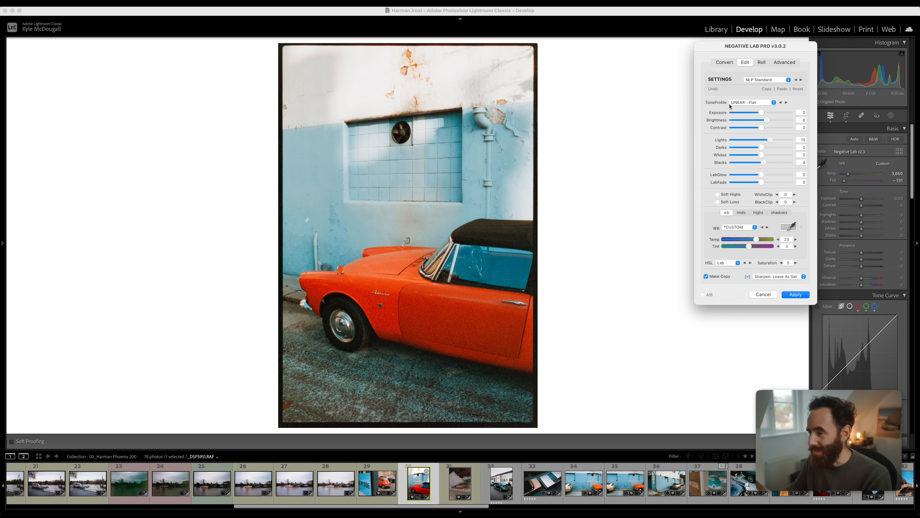
pyautogui.moveTo(779, 272)
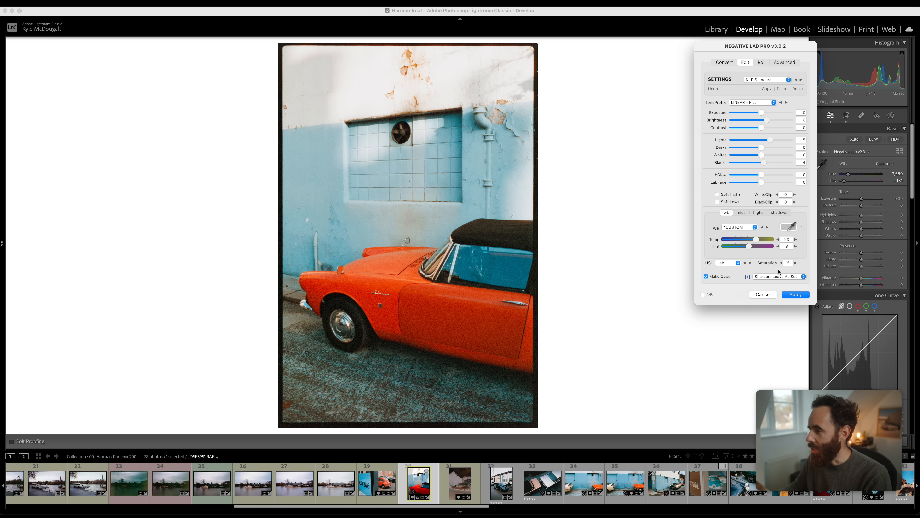
pyautogui.click(795, 294)
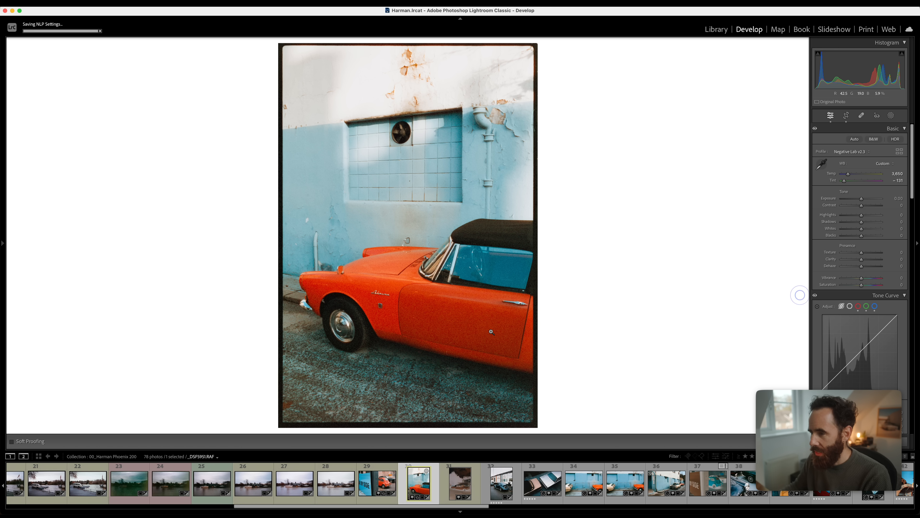
# Convert the blue Mercury negative to a LINEAR - Flat positive and fine-tune its white balance tint
pyautogui.click(460, 483)
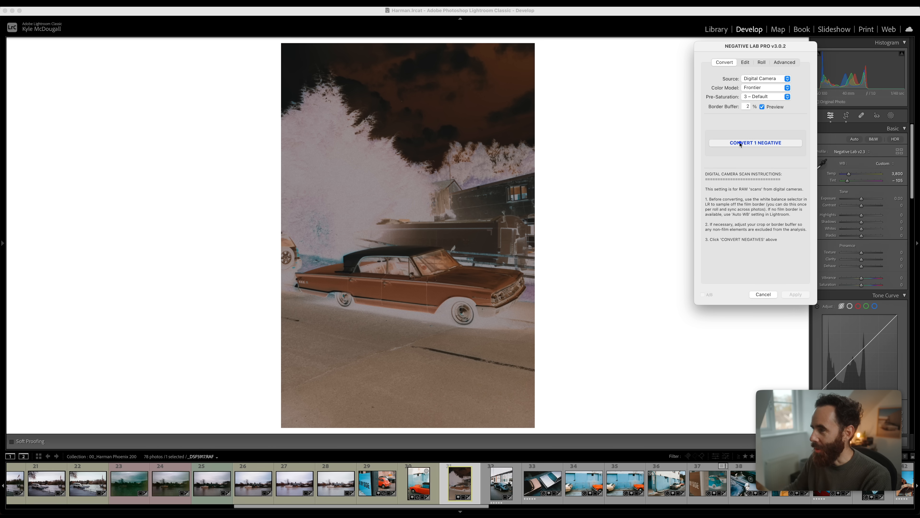
pyautogui.click(756, 143)
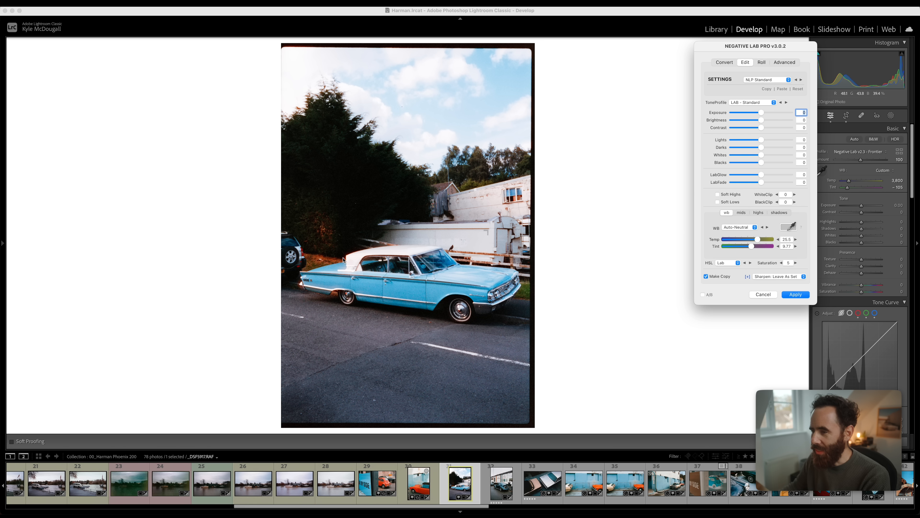
pyautogui.moveTo(406, 210)
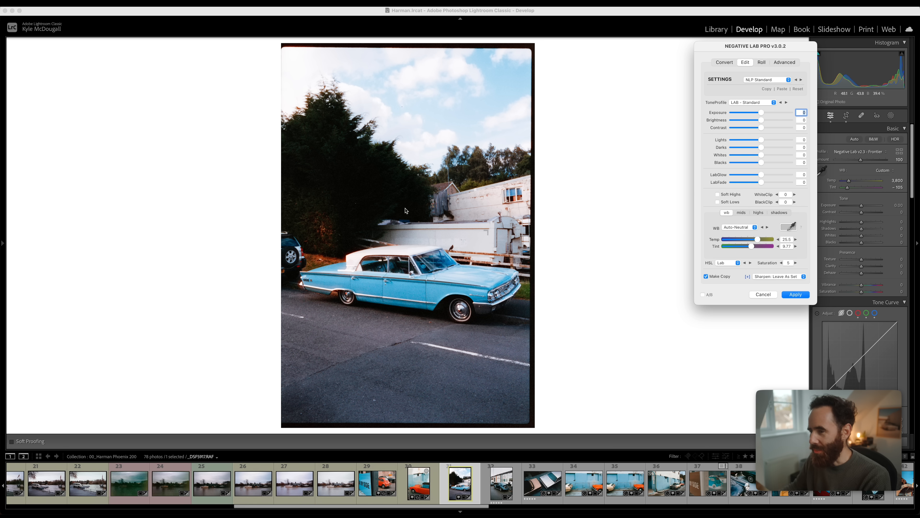
pyautogui.click(753, 102)
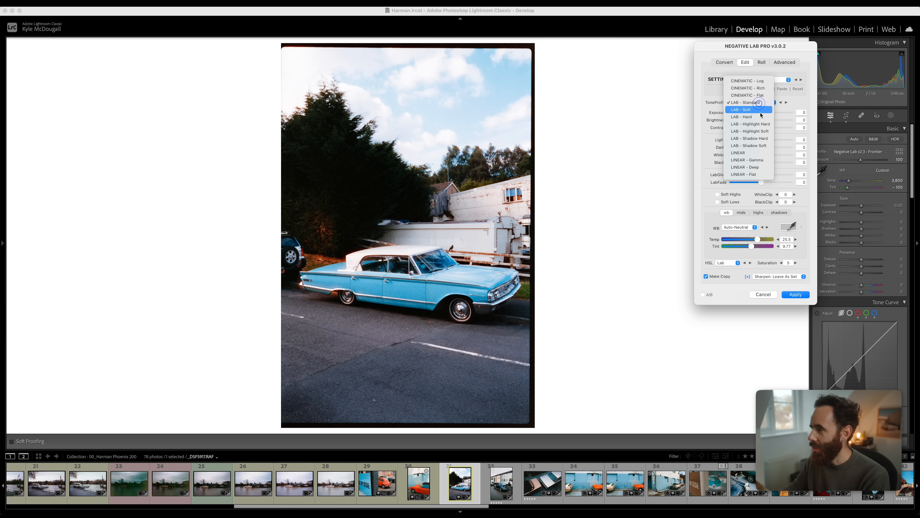
pyautogui.click(744, 174)
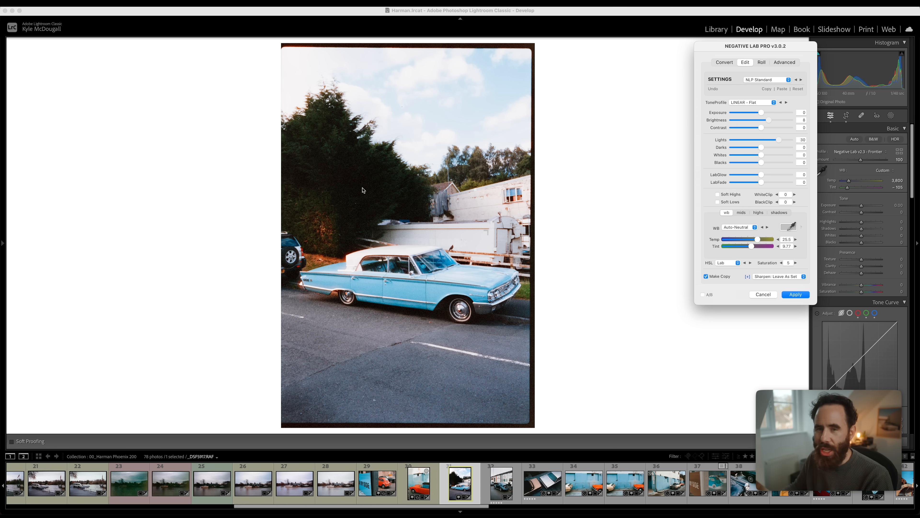
pyautogui.moveTo(790, 181)
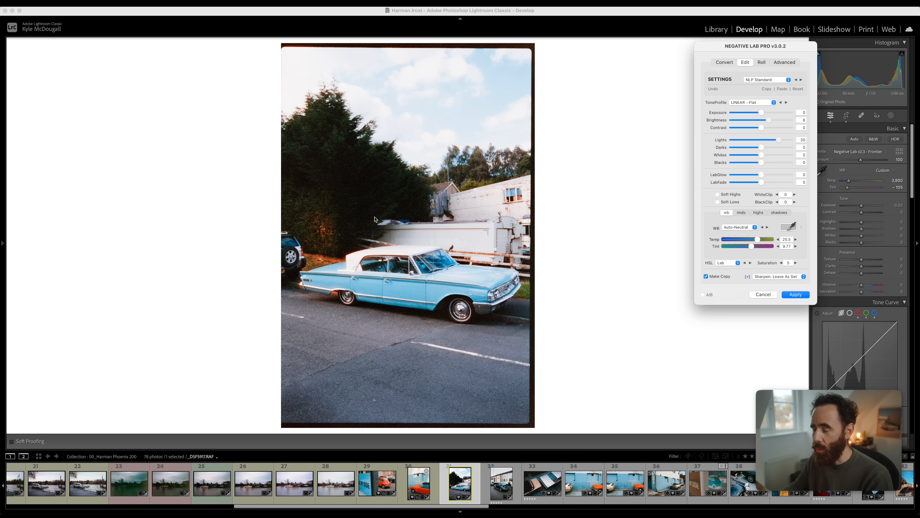
pyautogui.moveTo(497, 190)
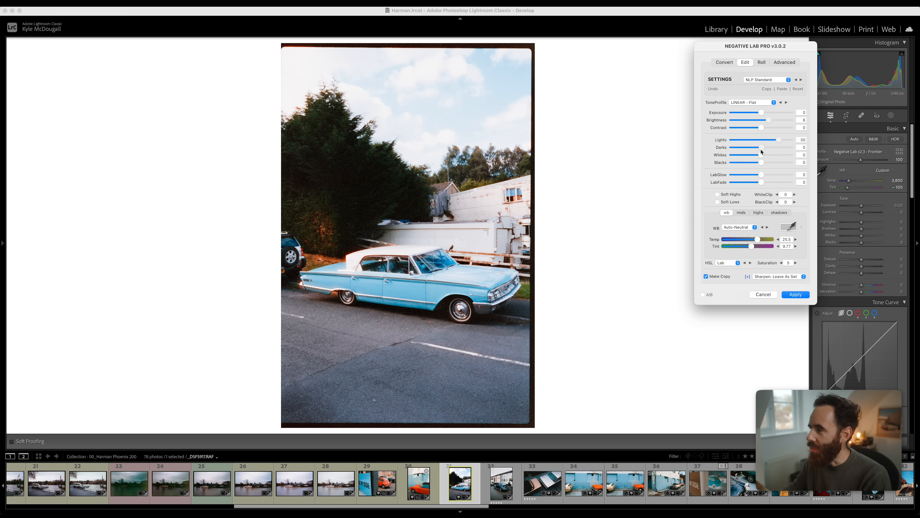
pyautogui.moveTo(747, 193)
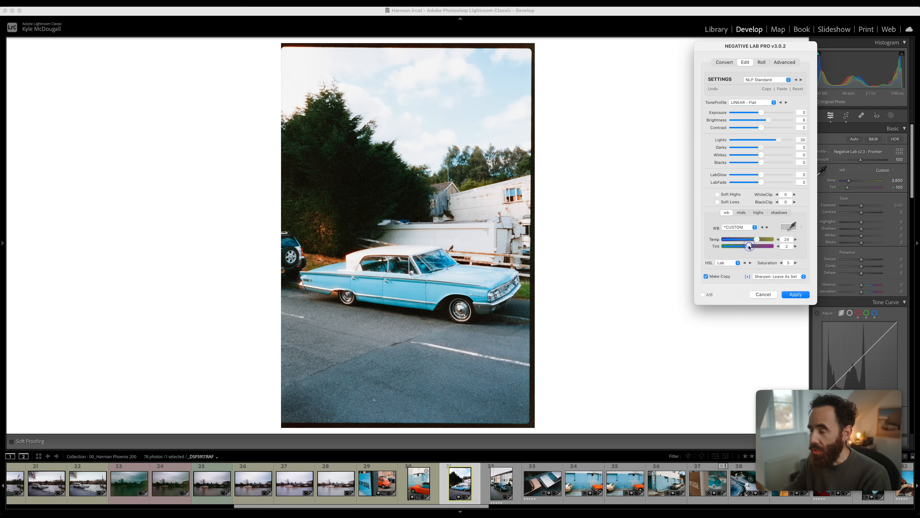
pyautogui.click(794, 246)
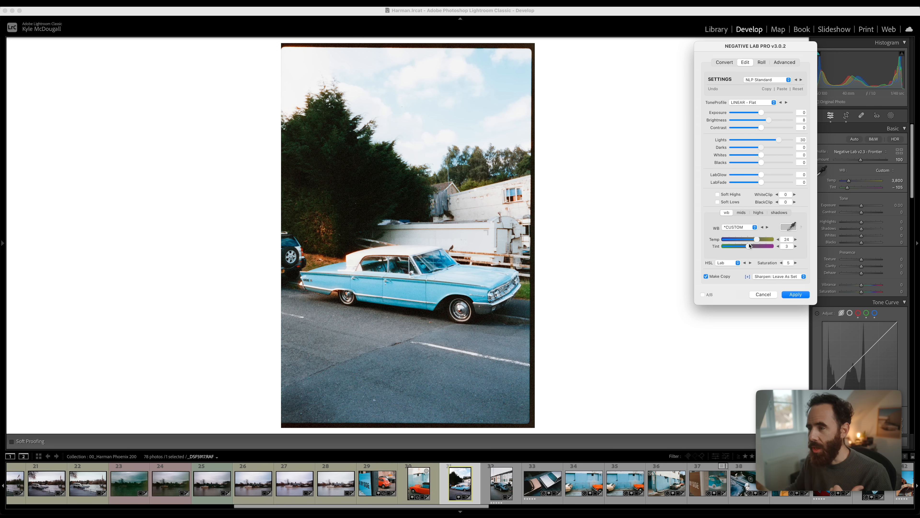
pyautogui.moveTo(749, 246)
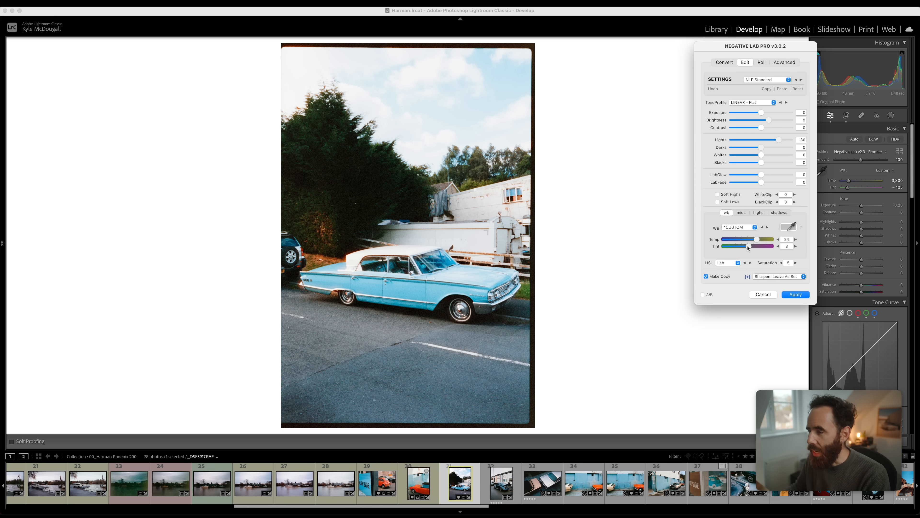
pyautogui.moveTo(577, 374)
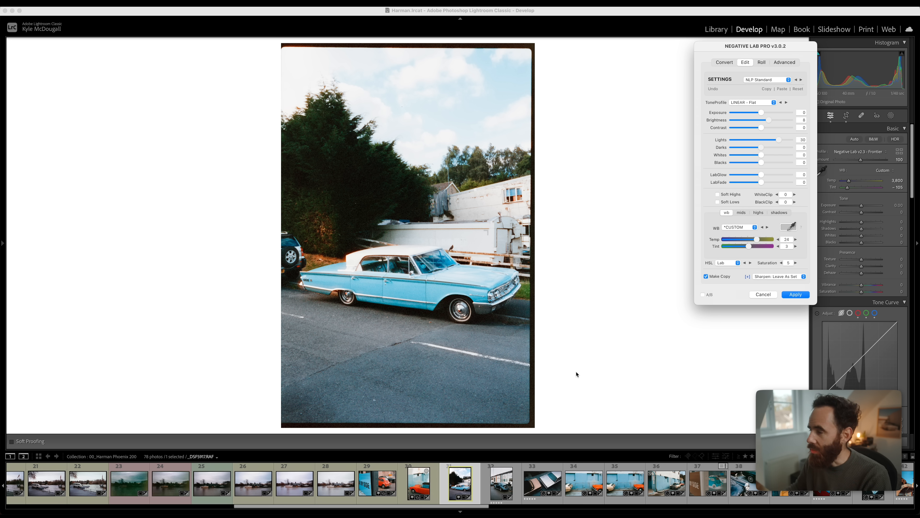
pyautogui.moveTo(731, 299)
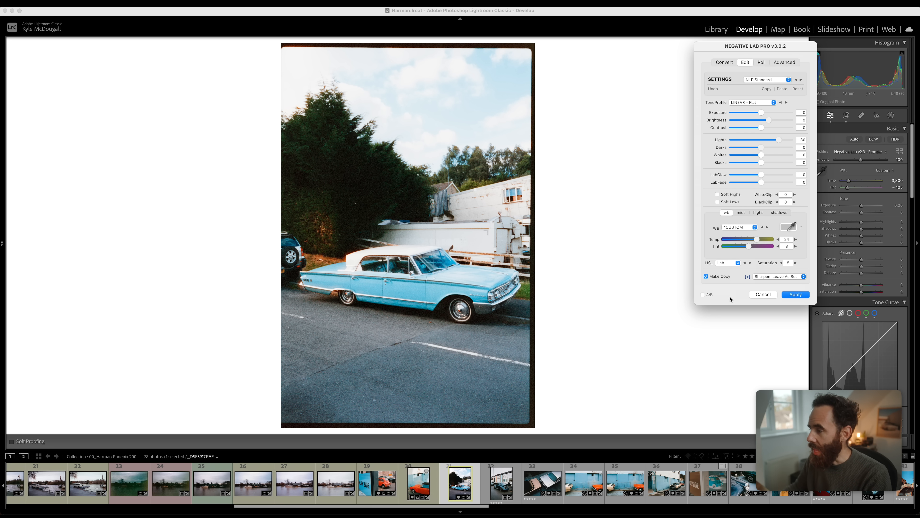
pyautogui.moveTo(764, 295)
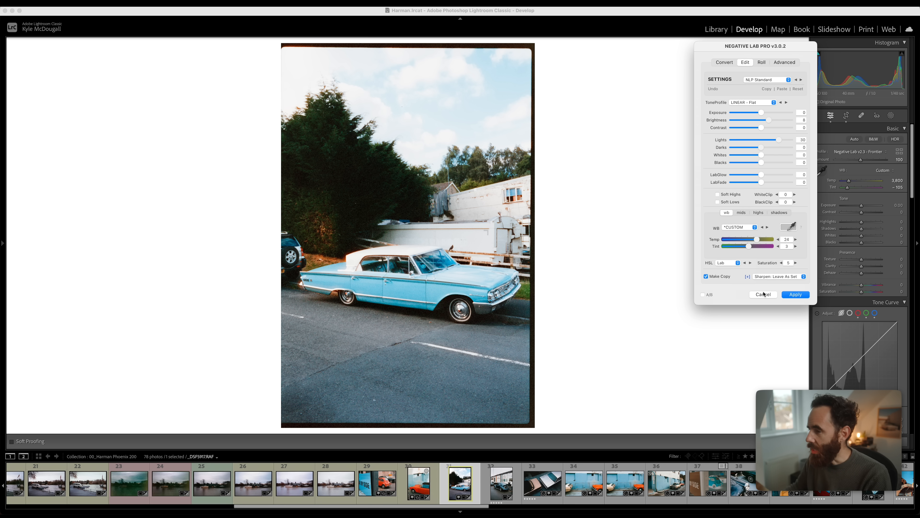
pyautogui.moveTo(730, 283)
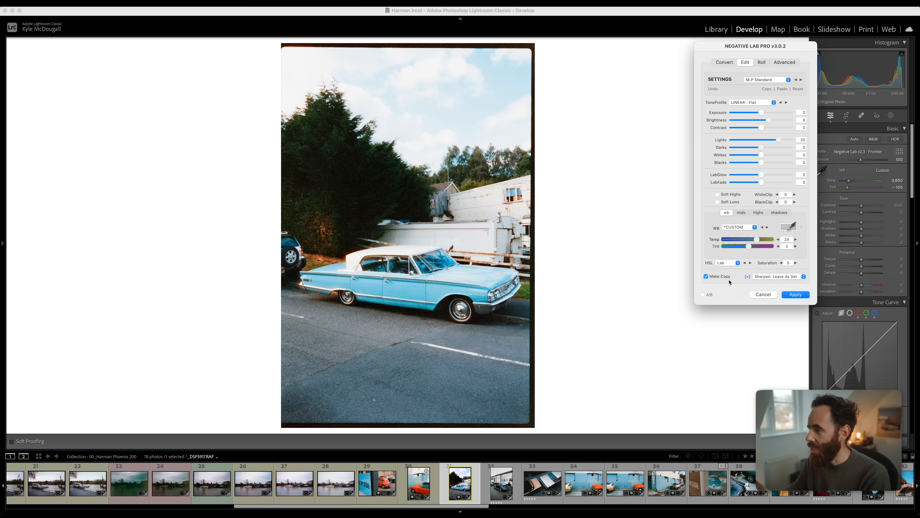